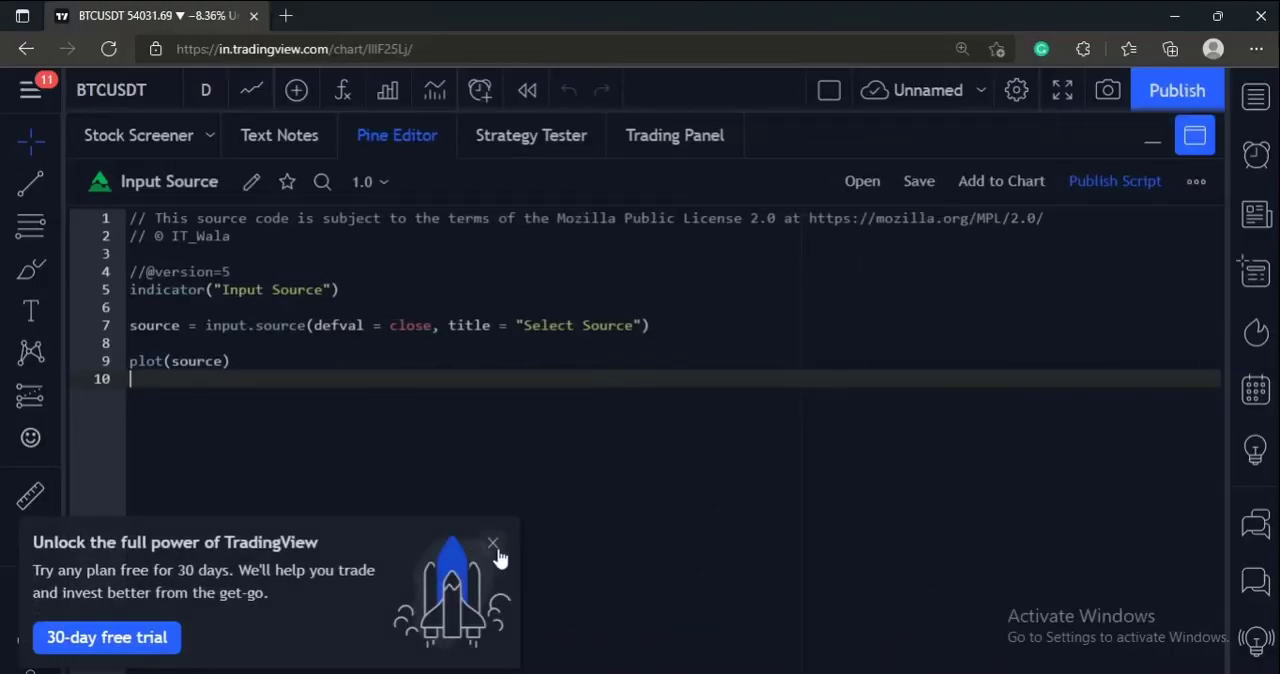
# Dismiss the 30-day free-trial popup covering the Input Source script
pyautogui.click(492, 544)
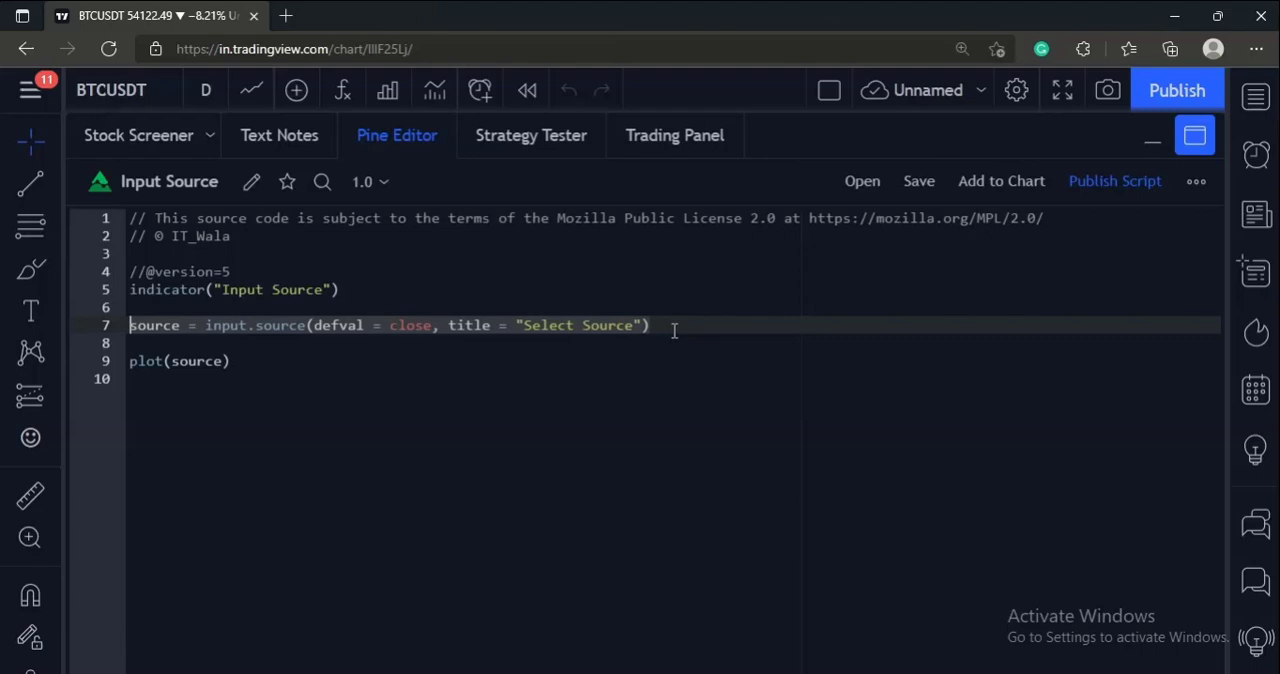
pyautogui.moveTo(672, 332)
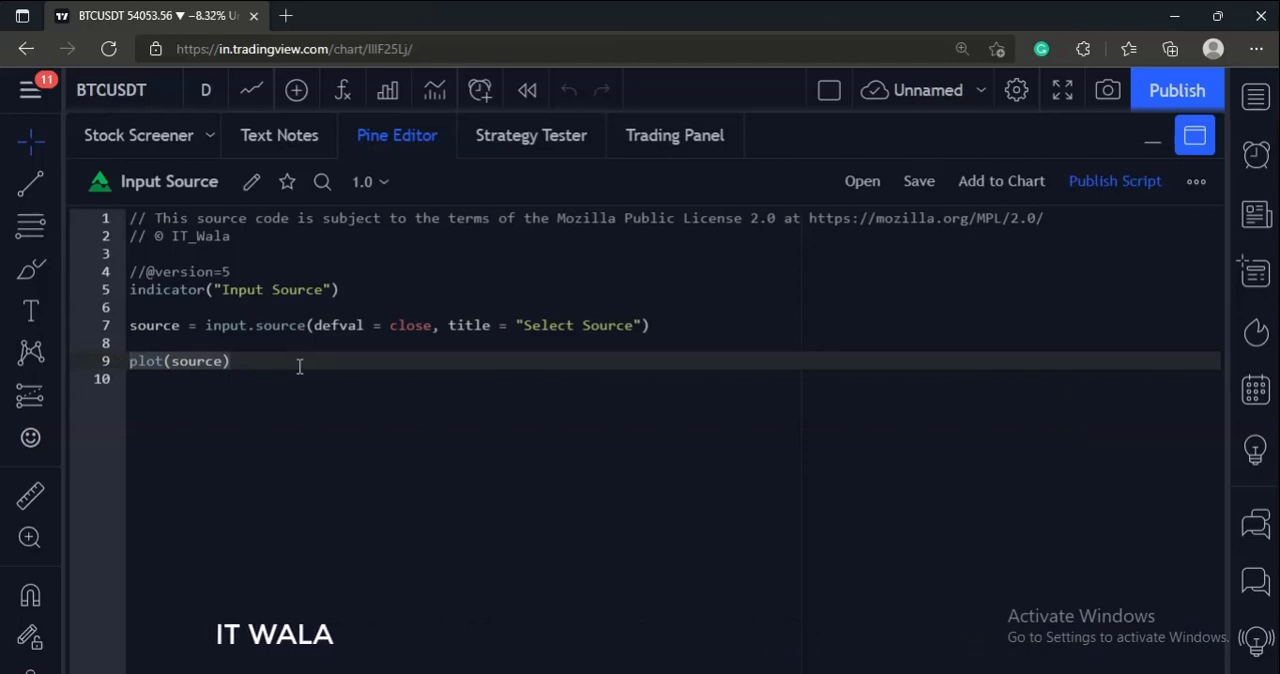
pyautogui.moveTo(782, 300)
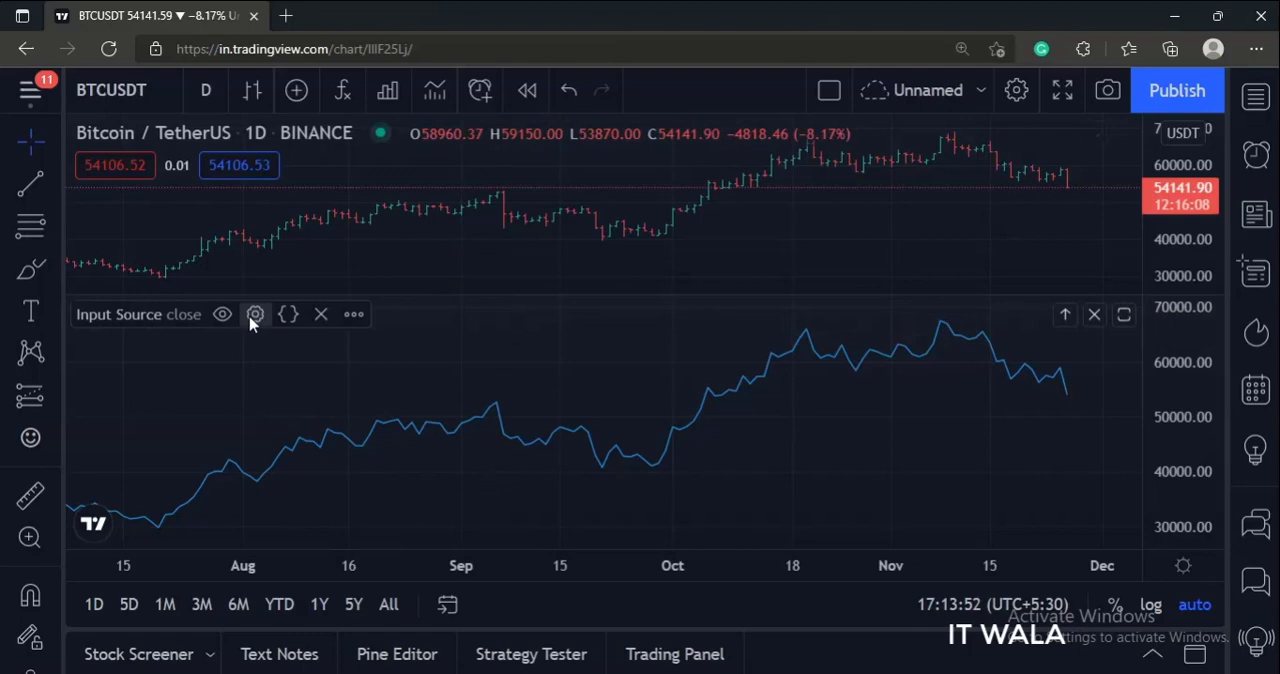
# Open the Input Source indicator's settings from its pane, then cancel without changes
pyautogui.click(256, 314)
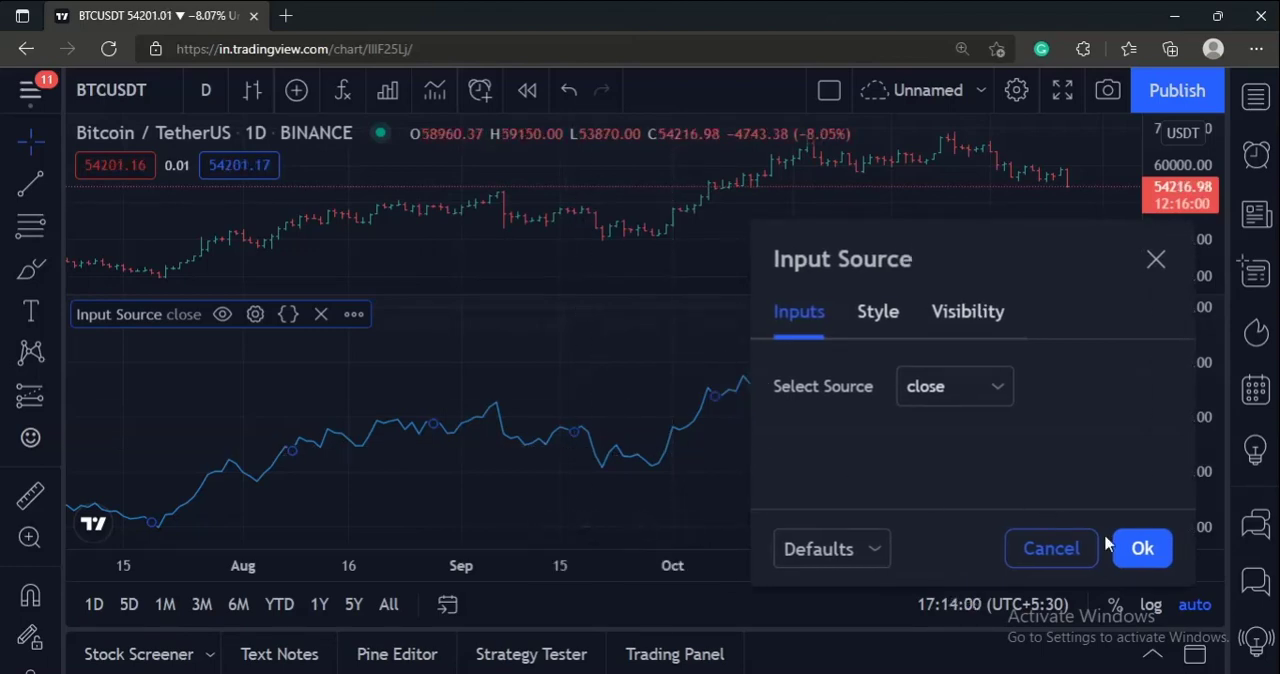
pyautogui.click(1142, 548)
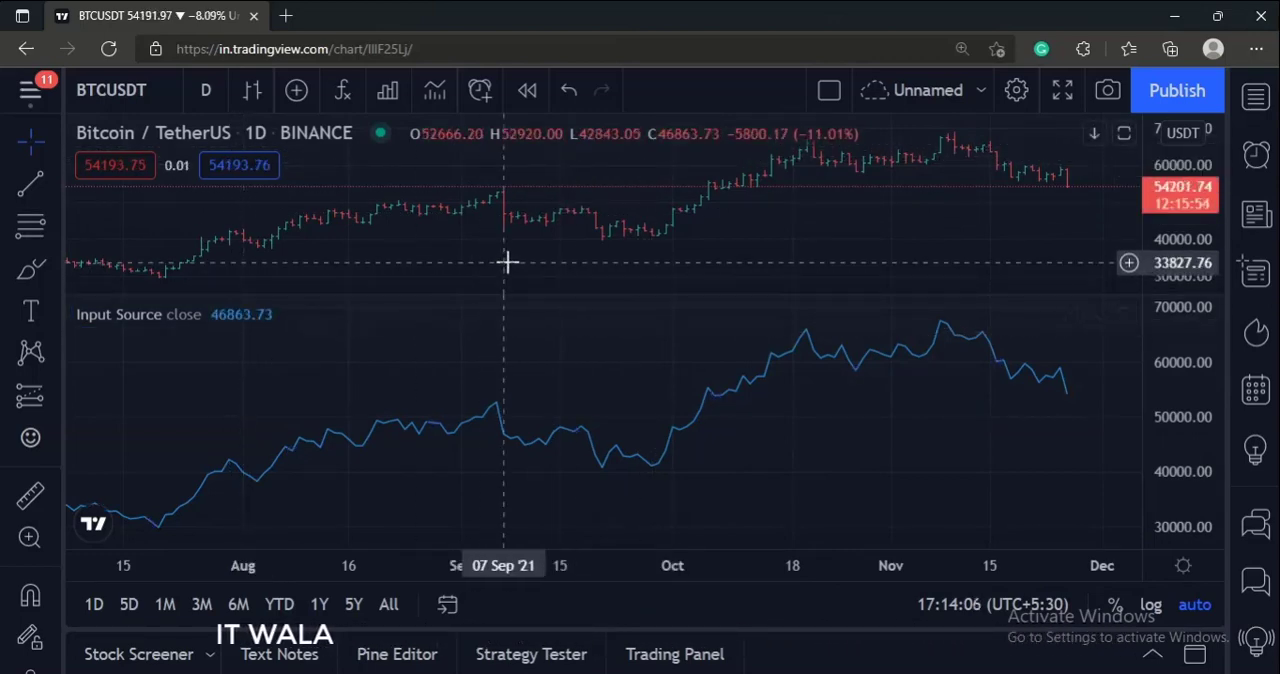
pyautogui.moveTo(488, 270)
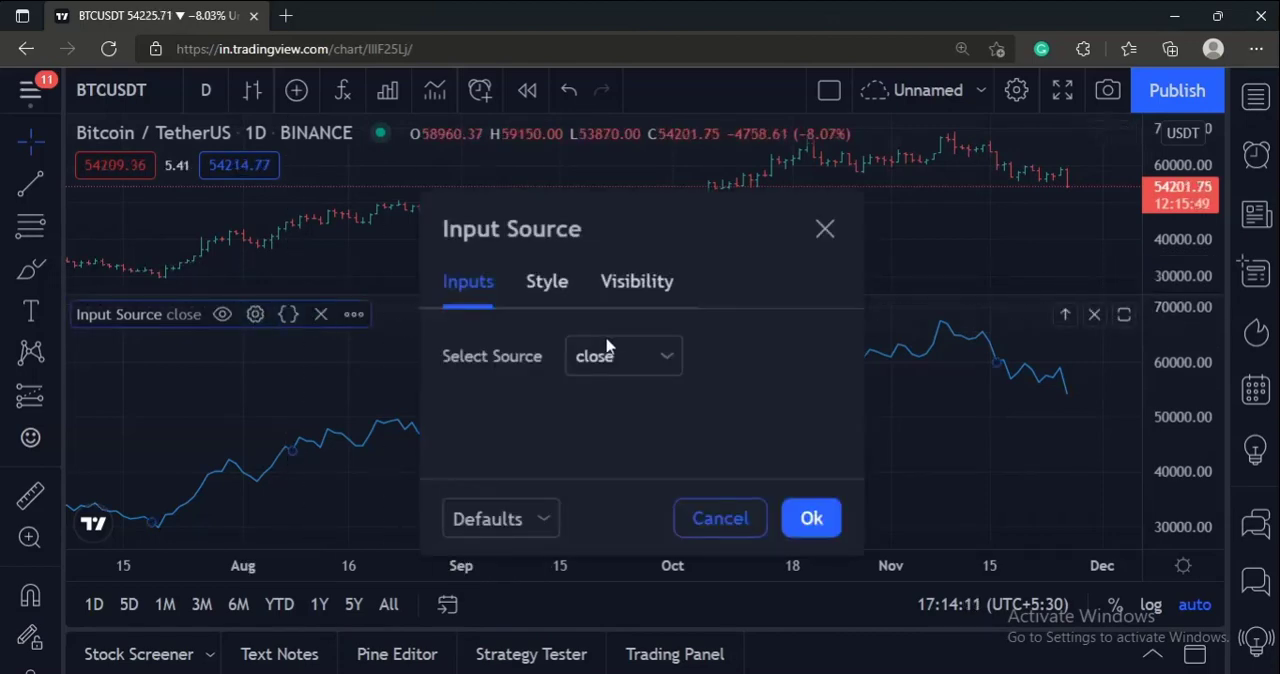
# Set Select Source to 'open' and confirm so the indicator plots the open price
pyautogui.click(624, 356)
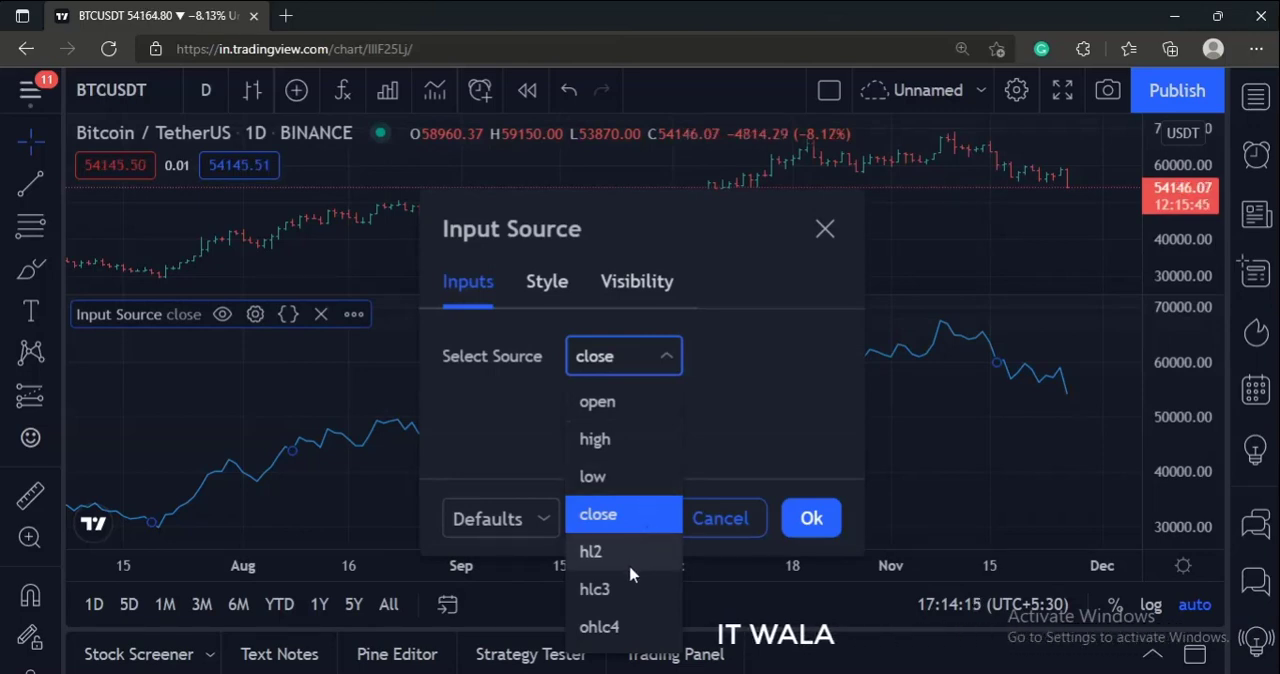
pyautogui.moveTo(624, 422)
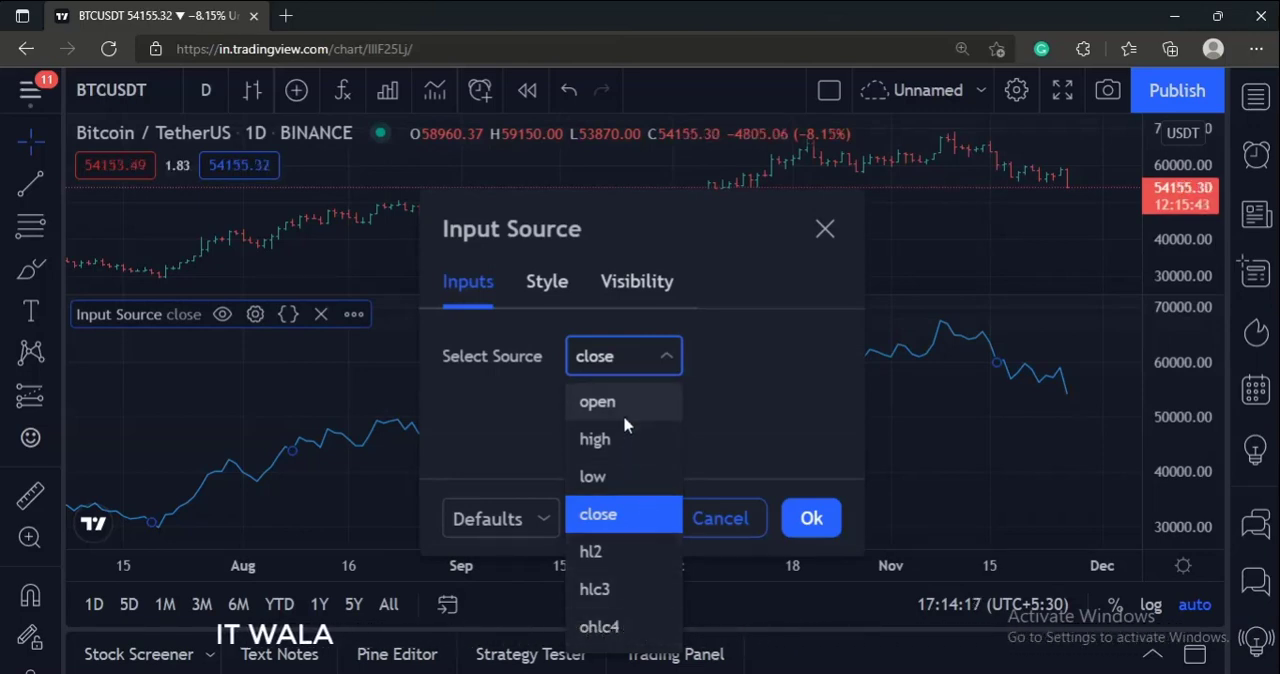
pyautogui.click(596, 400)
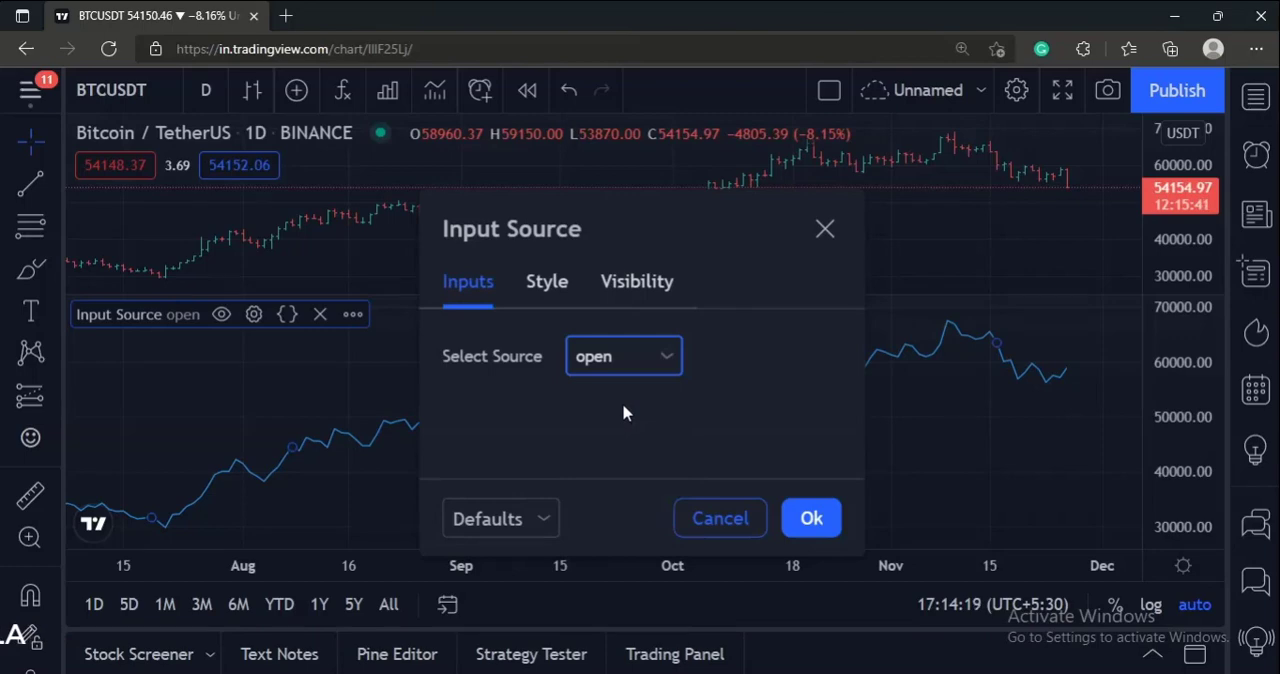
pyautogui.click(812, 516)
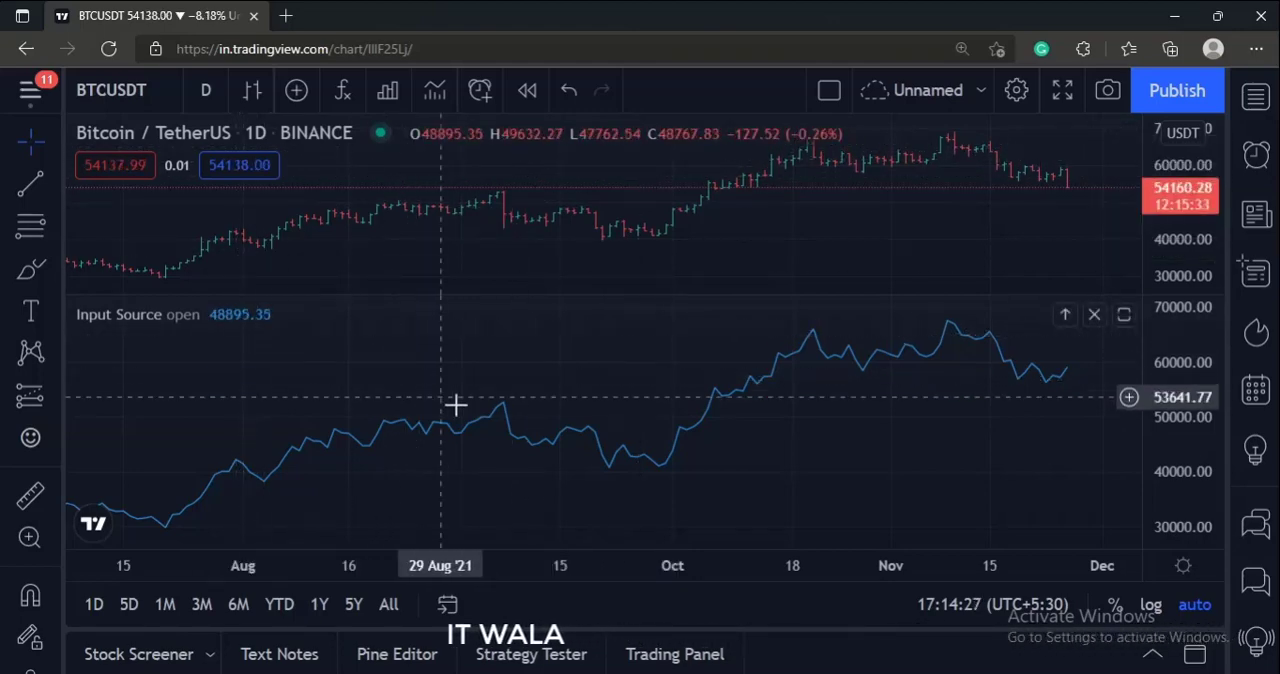
pyautogui.moveTo(504, 388)
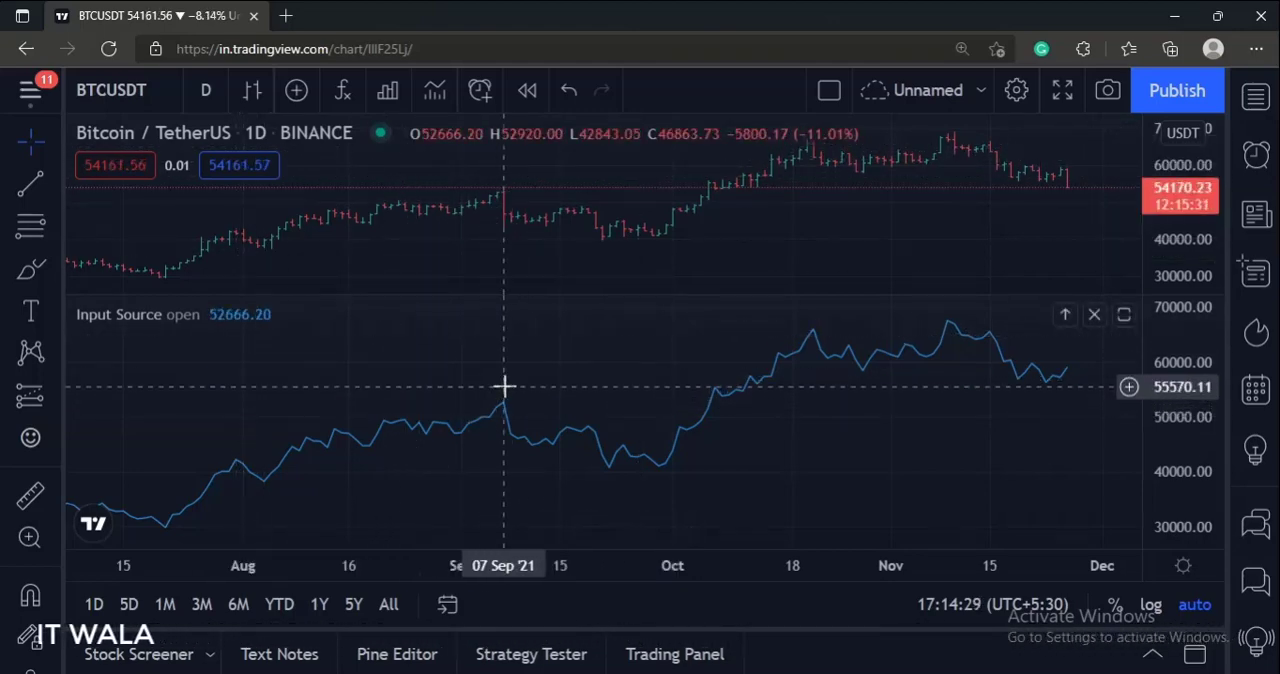